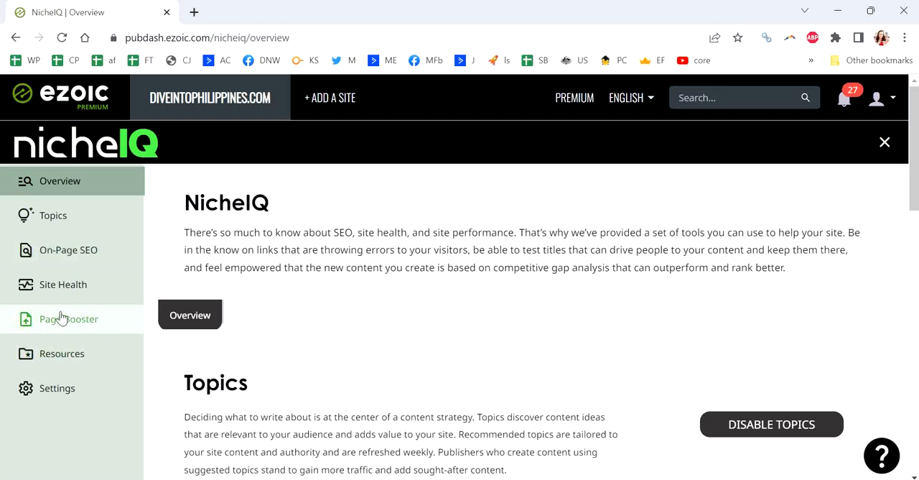
mouse_move(80, 328)
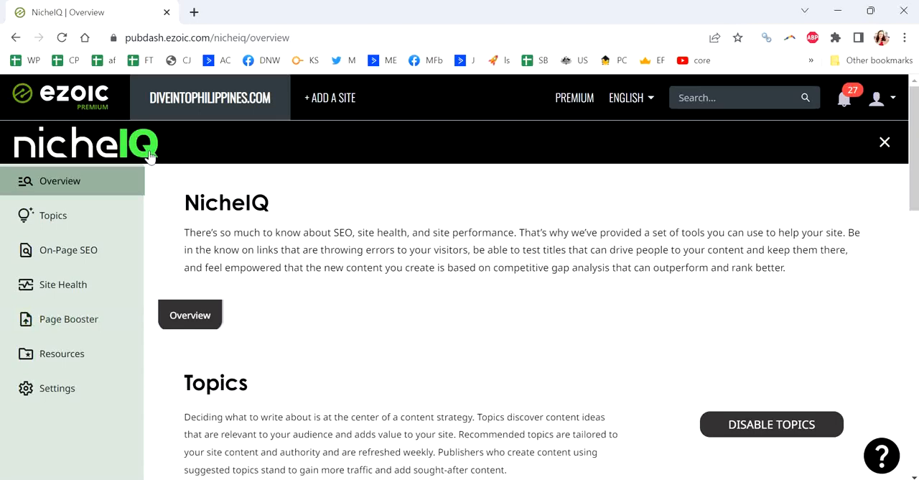
mouse_move(86, 319)
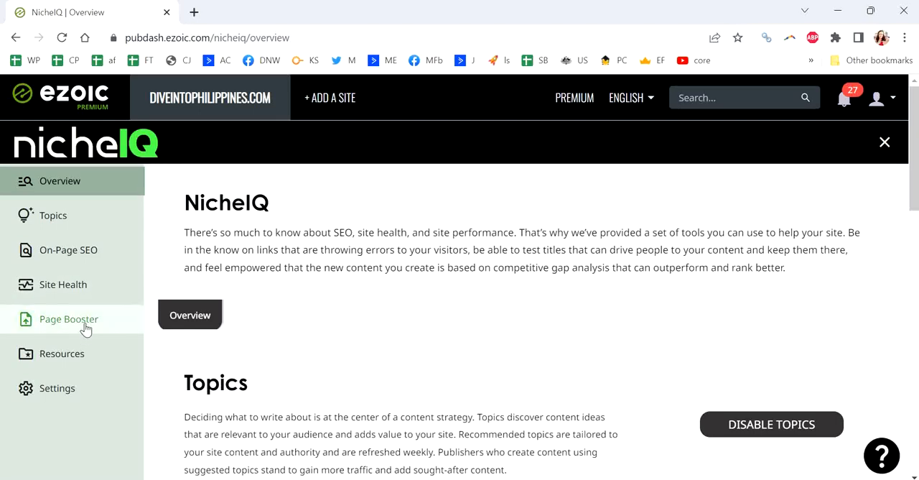
Step: View the Page Booster overview's top 3 pages with most improved search traffic
click(69, 318)
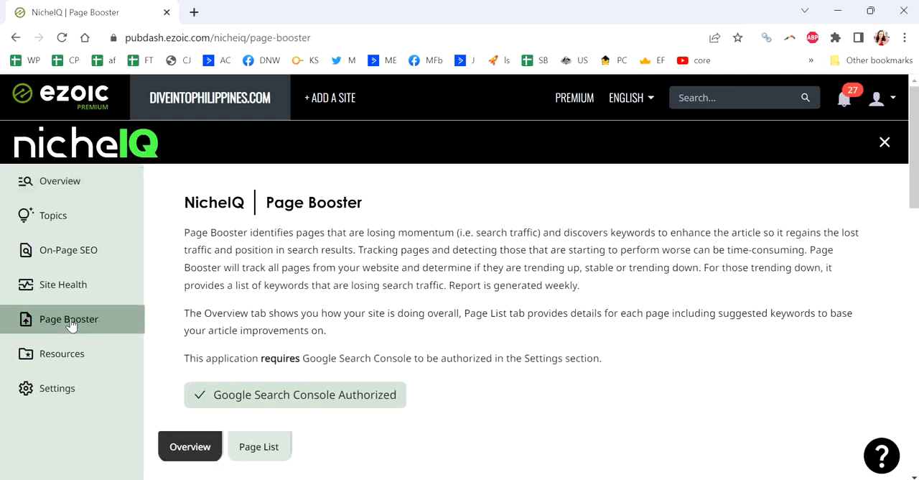
scroll(down, 3)
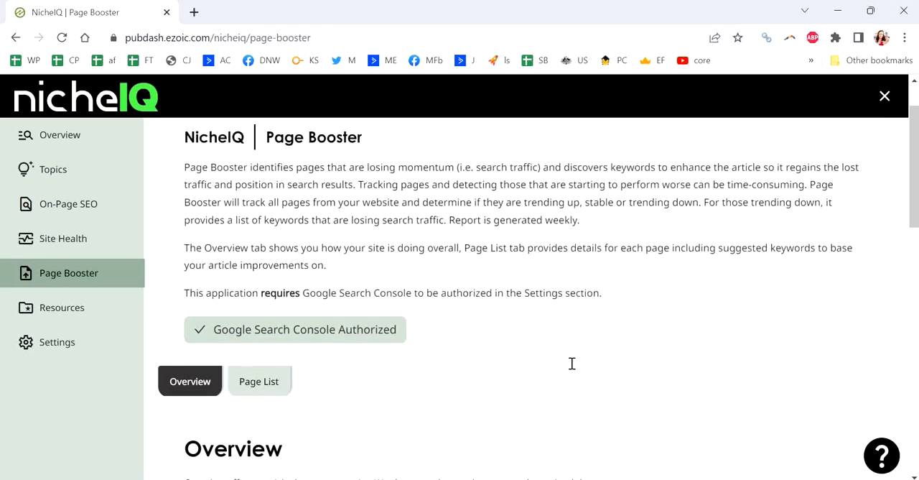
scroll(down, 3)
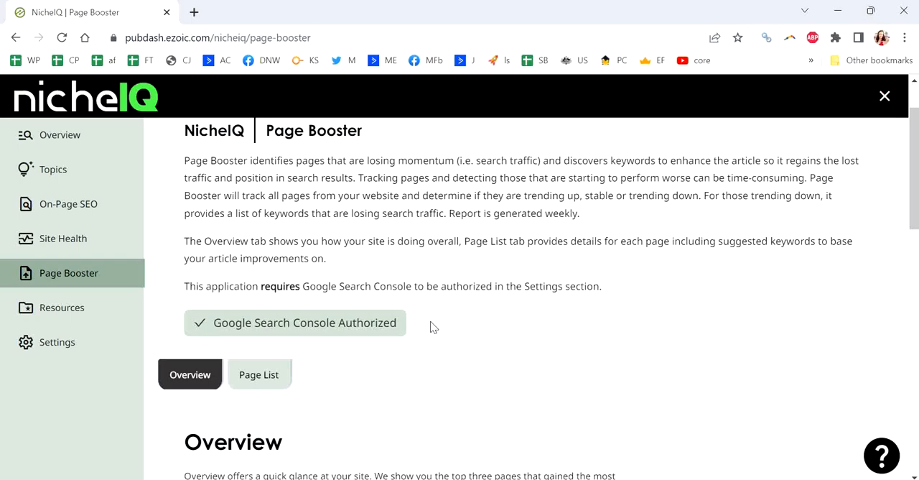
scroll(down, 3)
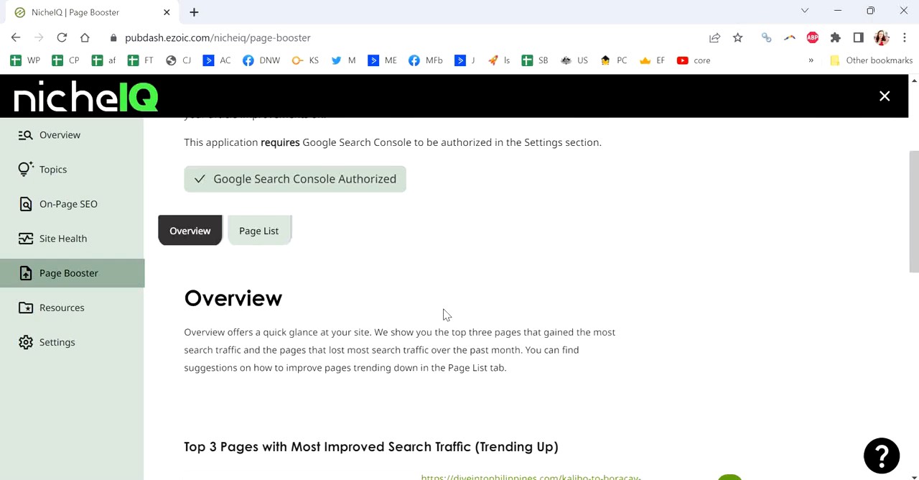
scroll(down, 3)
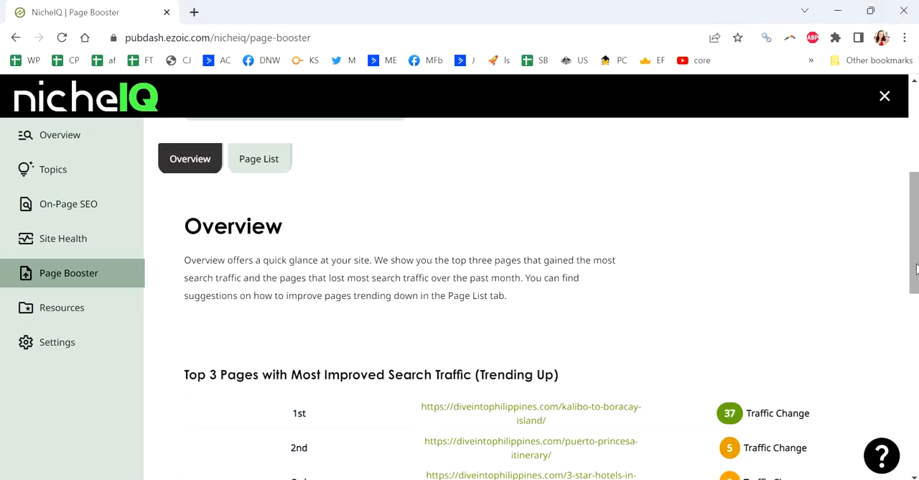
scroll(down, 3)
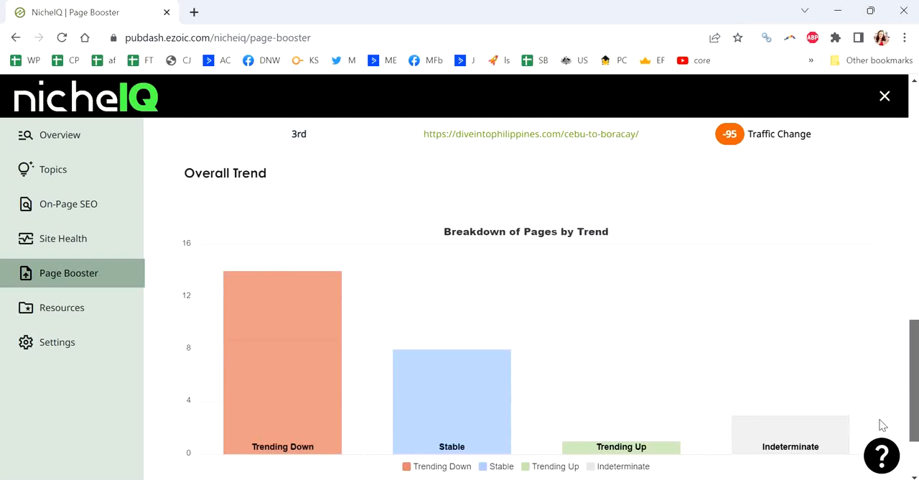
scroll(down, 3)
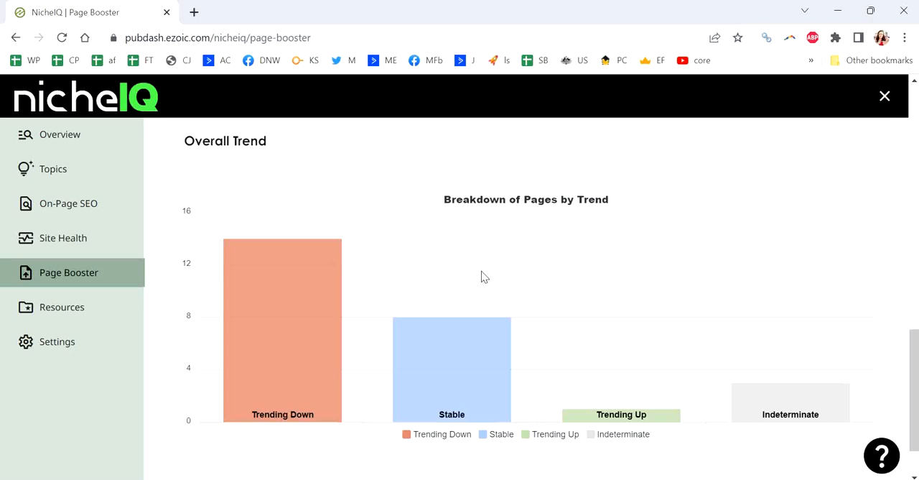
mouse_move(198, 261)
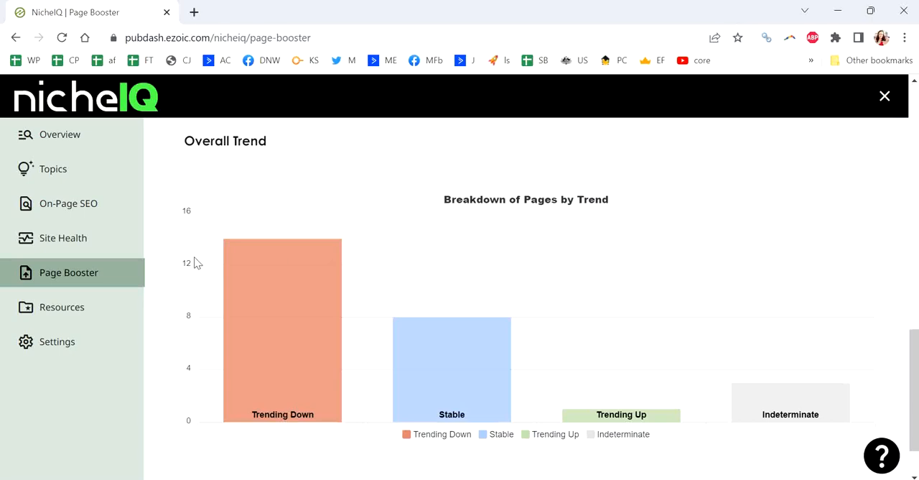
mouse_move(334, 329)
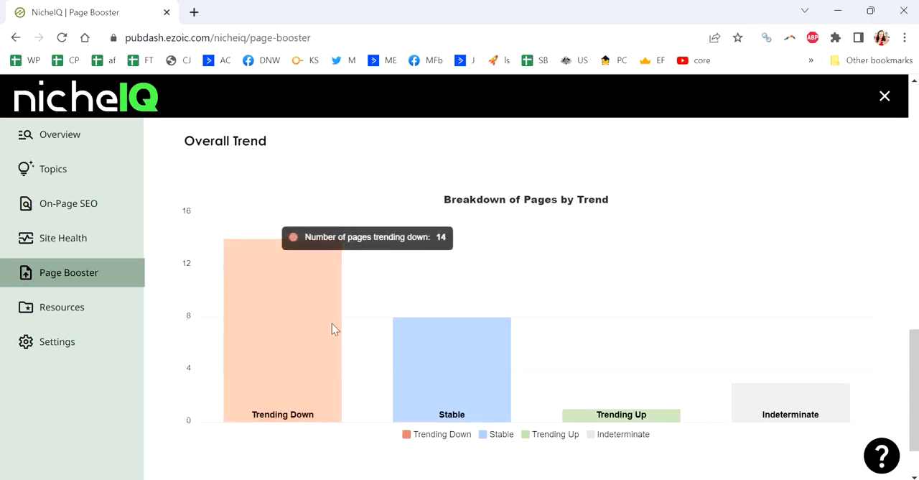
mouse_move(497, 363)
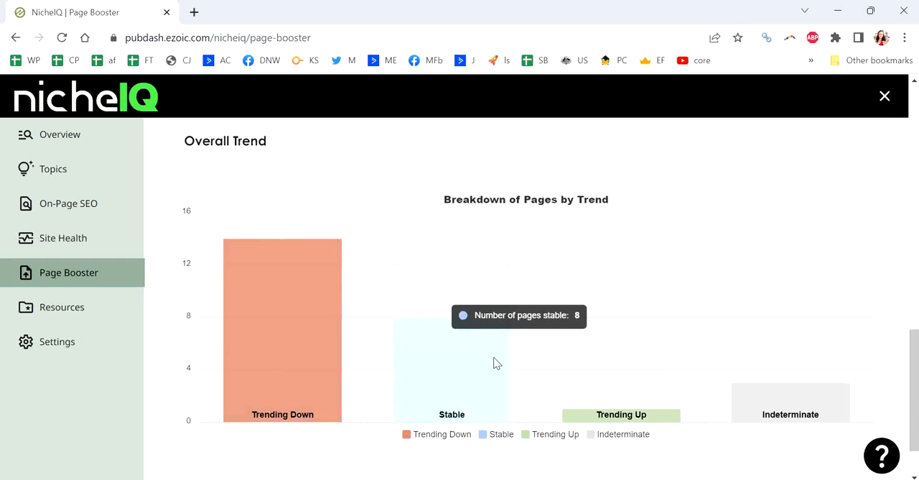
mouse_move(603, 420)
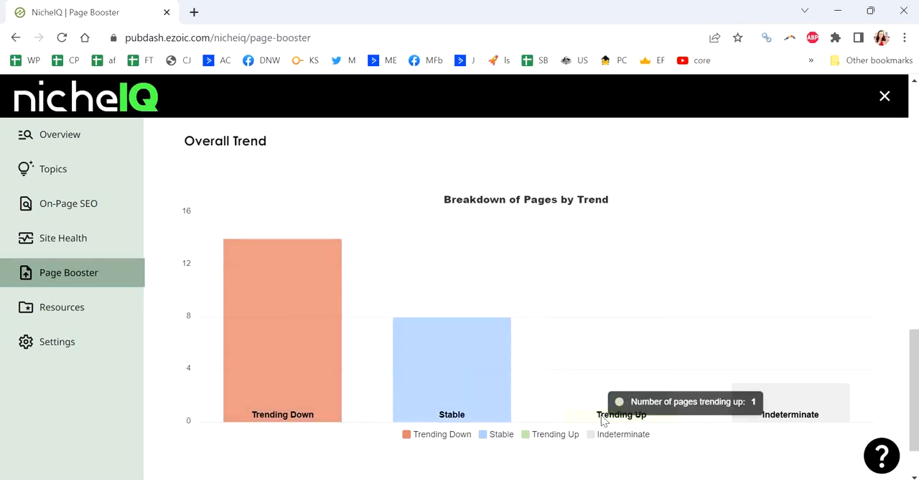
mouse_move(851, 408)
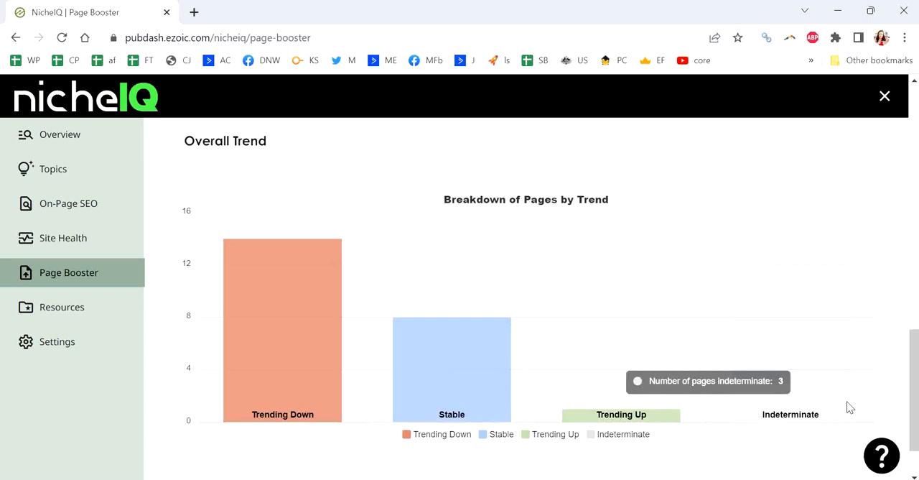
mouse_move(738, 298)
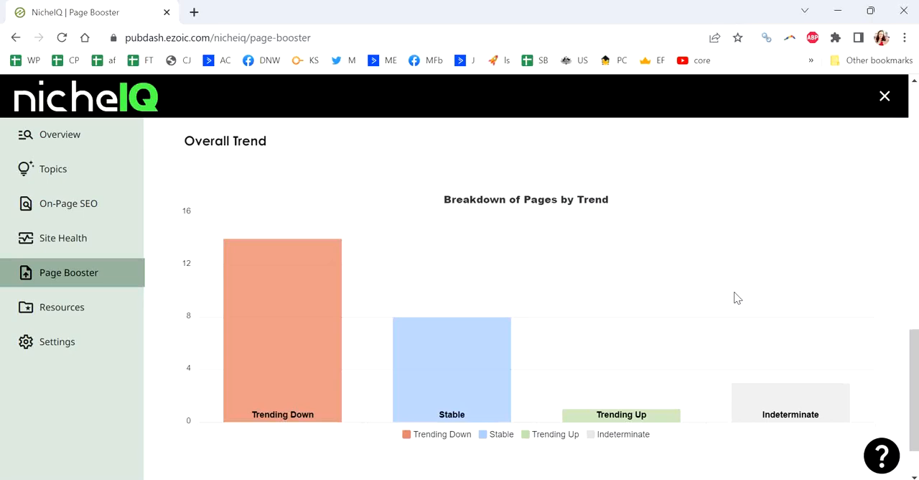
mouse_move(734, 298)
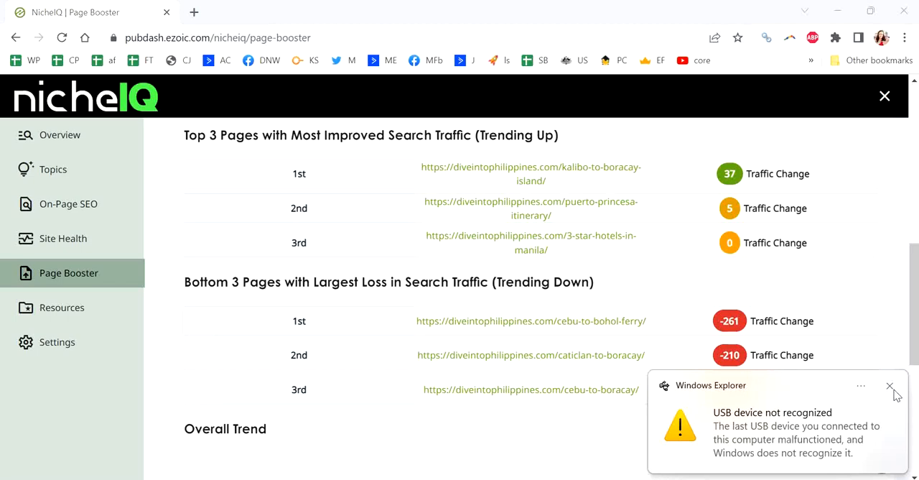
click(891, 386)
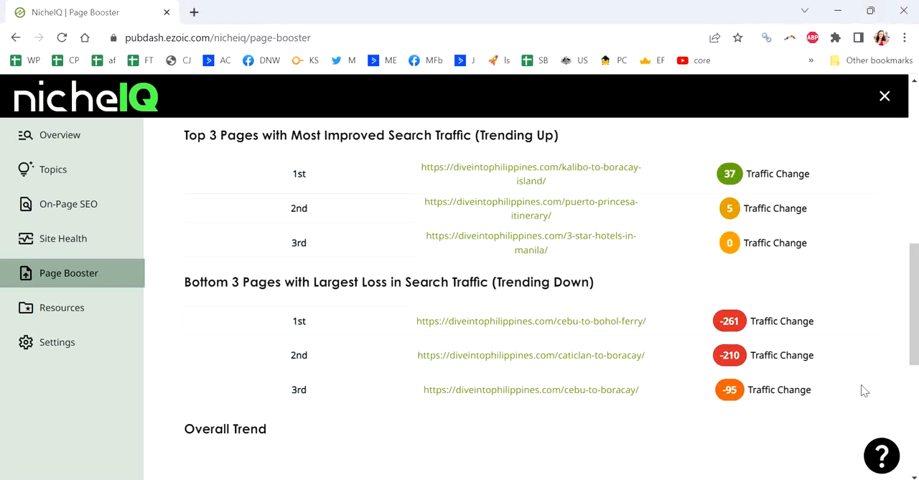
mouse_move(667, 388)
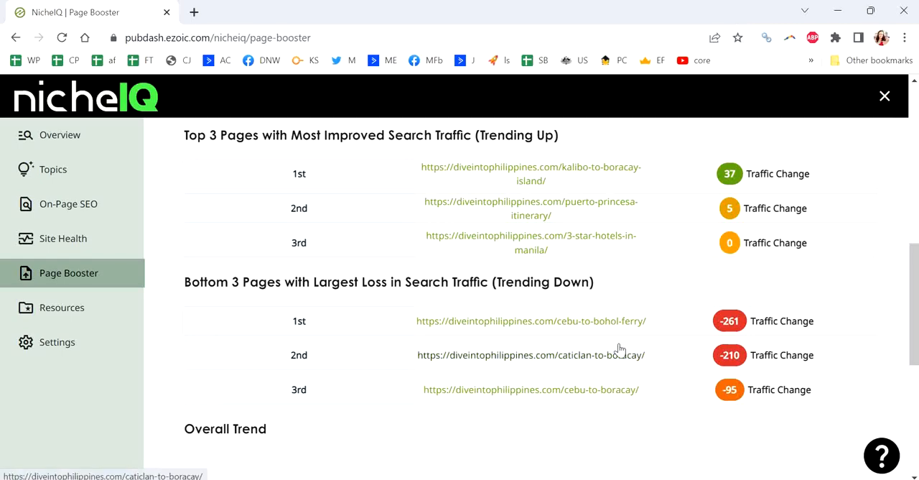
scroll(up, 3)
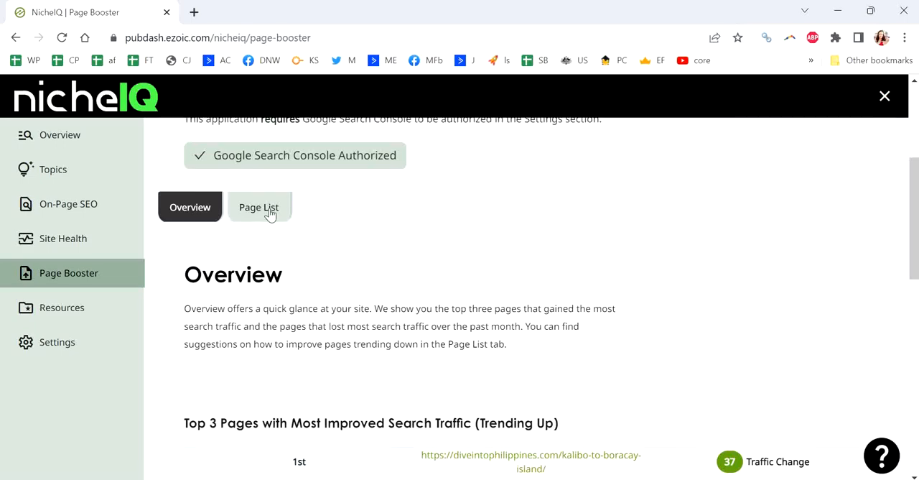
Step: Show the Page List's Trending Down table with search position and organic traffic changes
click(259, 207)
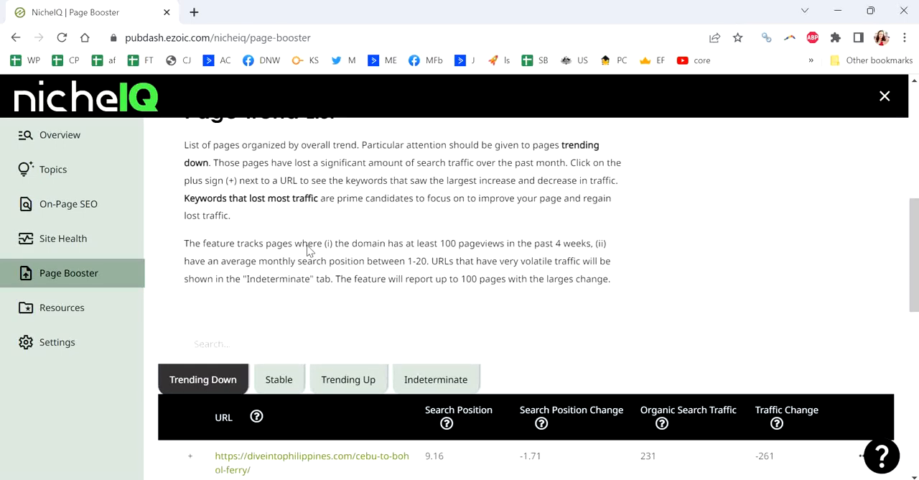
scroll(down, 3)
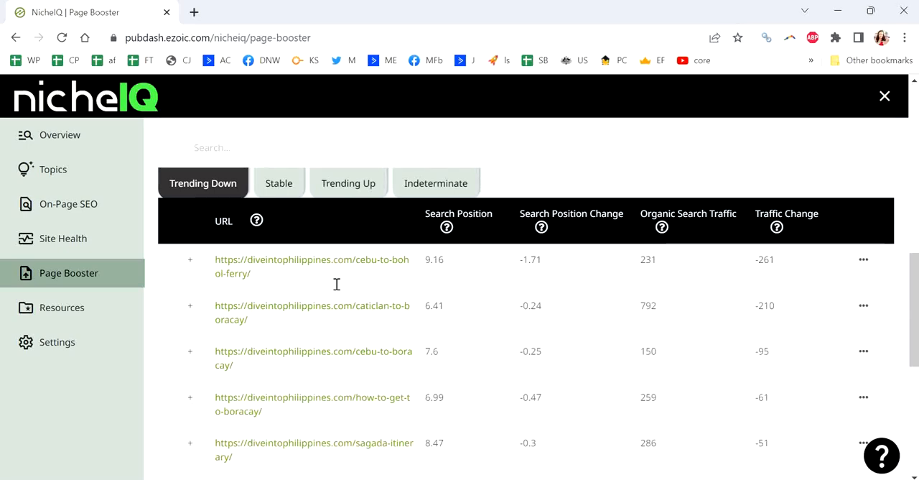
mouse_move(334, 284)
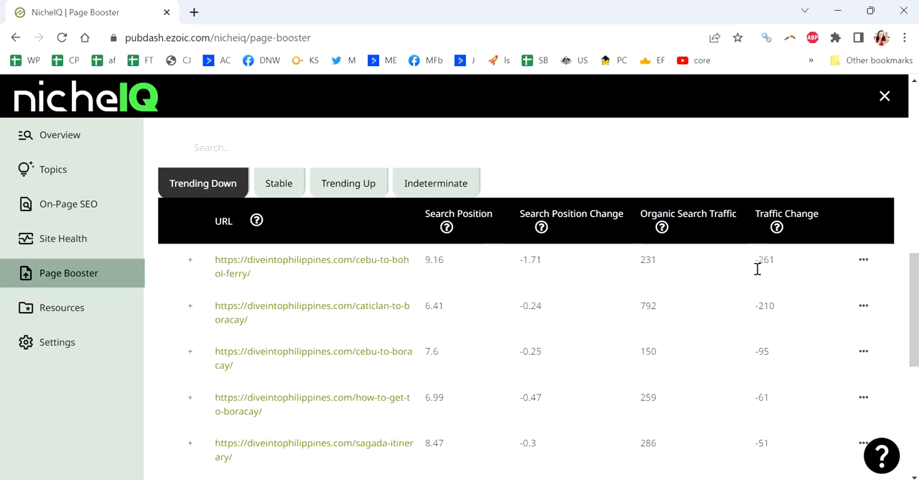
mouse_move(754, 276)
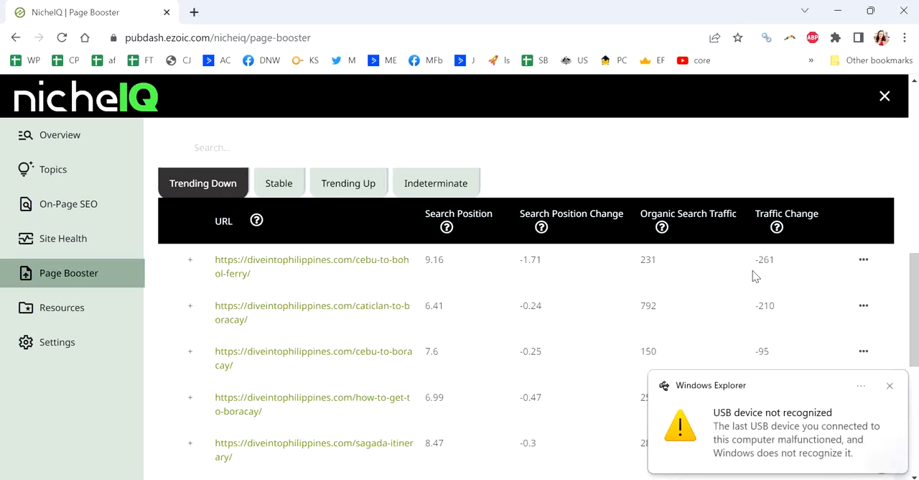
mouse_move(859, 387)
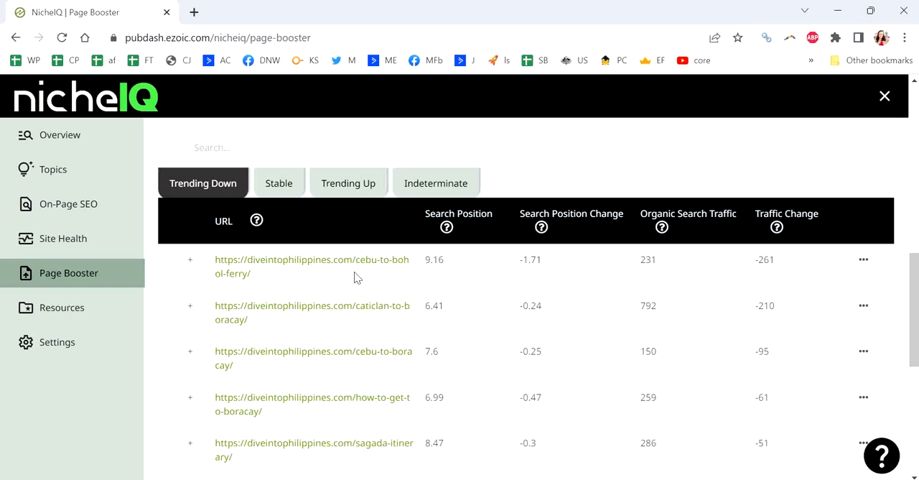
mouse_move(352, 282)
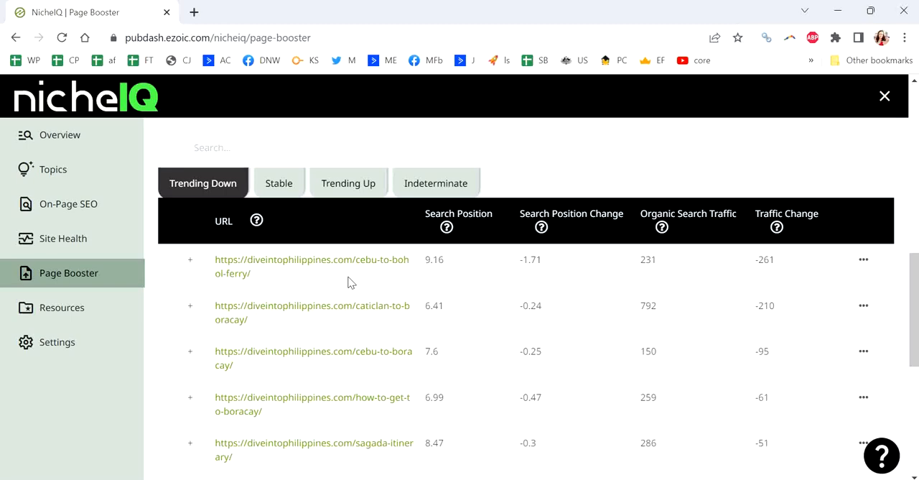
mouse_move(184, 271)
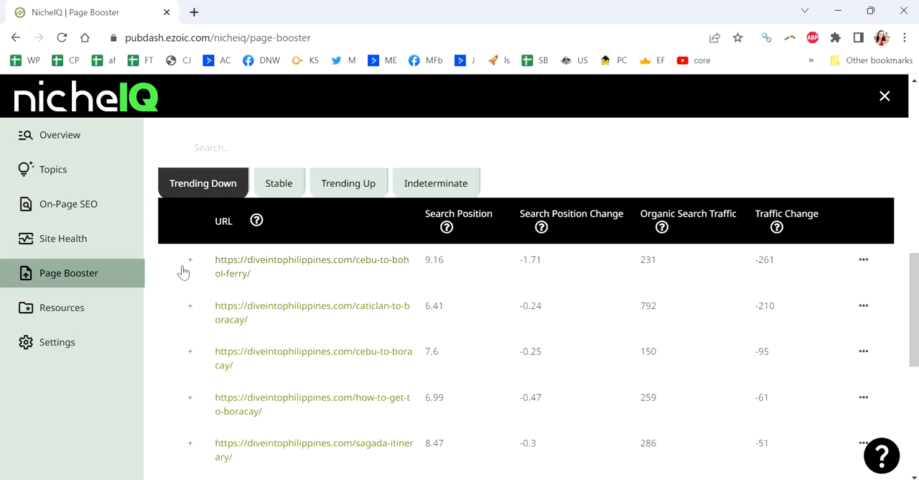
Step: Expand the cebu-to-bohol-ferry URL and review its lost and gained keywords
click(190, 259)
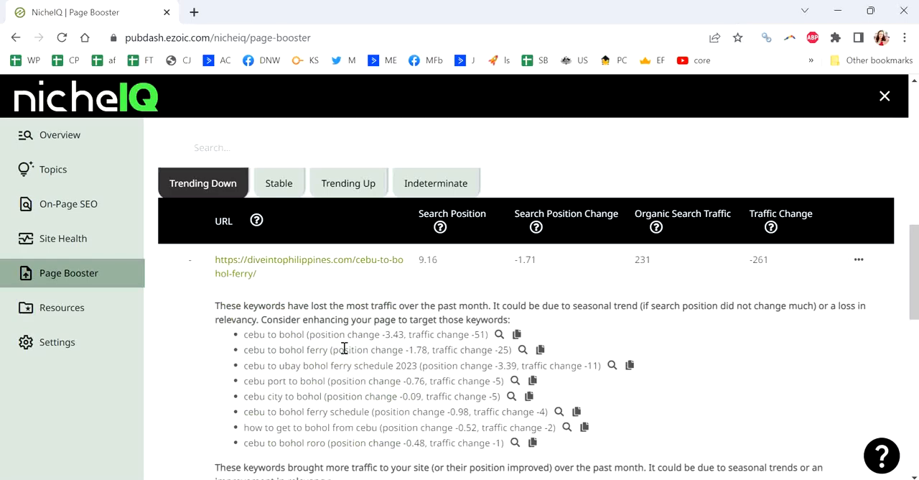
scroll(down, 3)
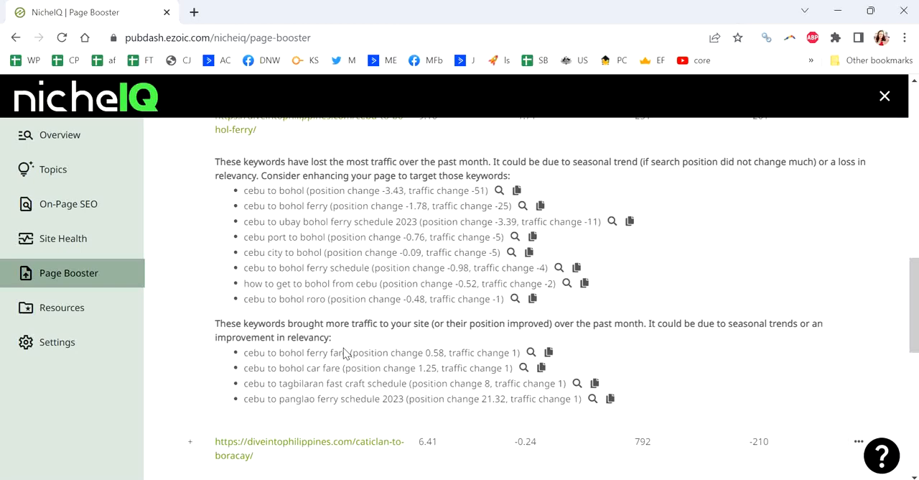
mouse_move(351, 196)
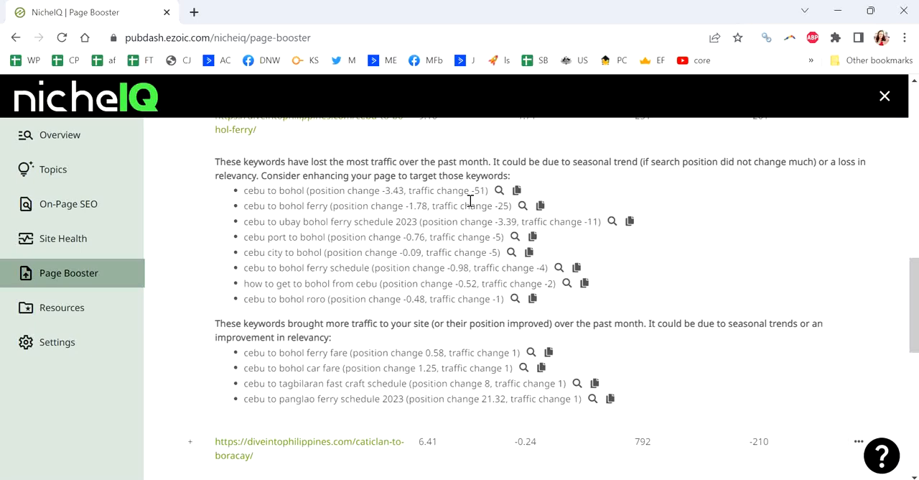
mouse_move(486, 216)
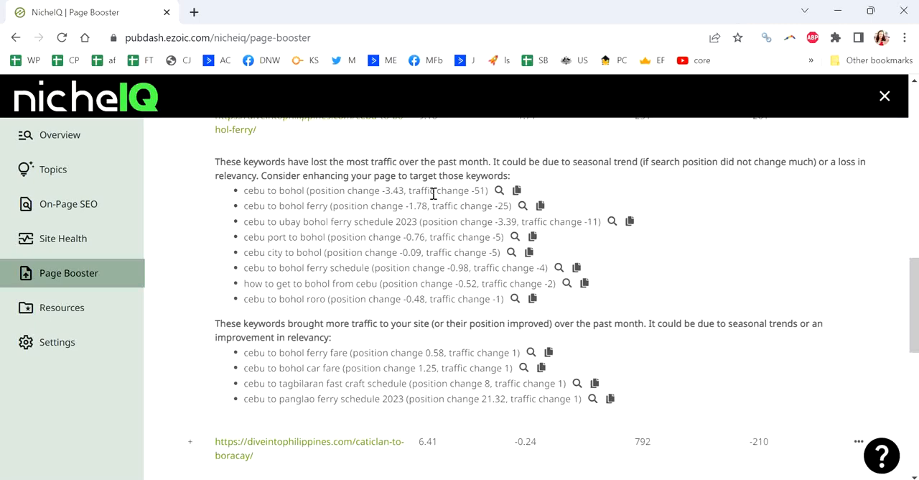
mouse_move(370, 270)
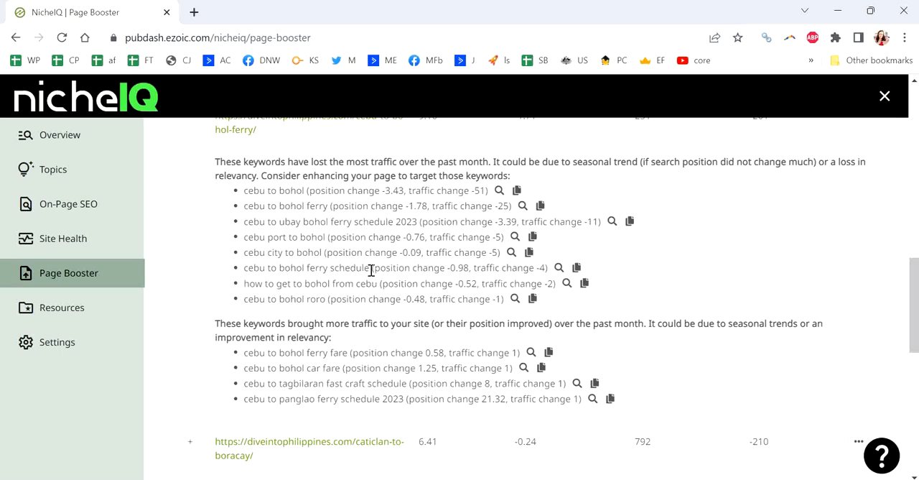
mouse_move(262, 278)
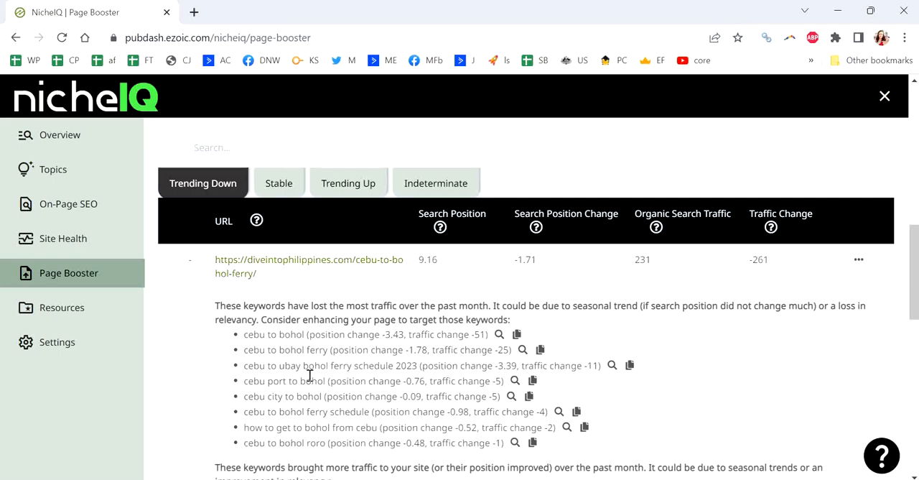
scroll(down, 3)
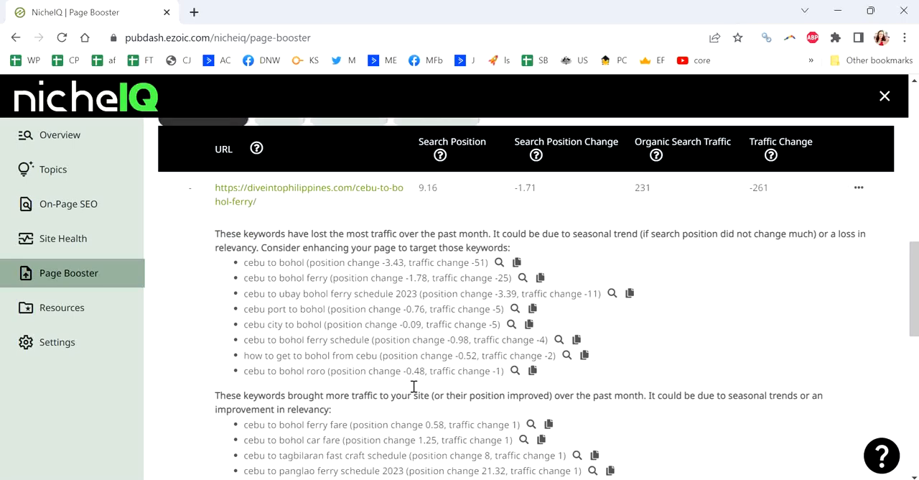
scroll(down, 3)
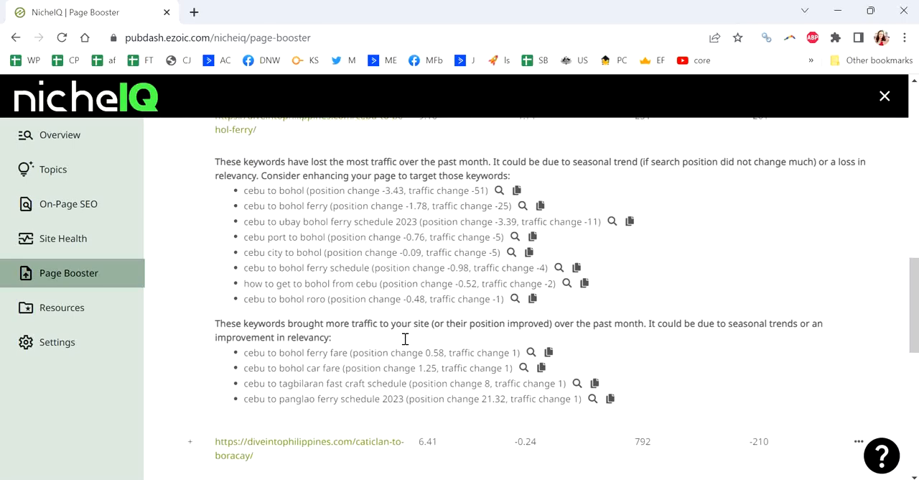
scroll(down, 3)
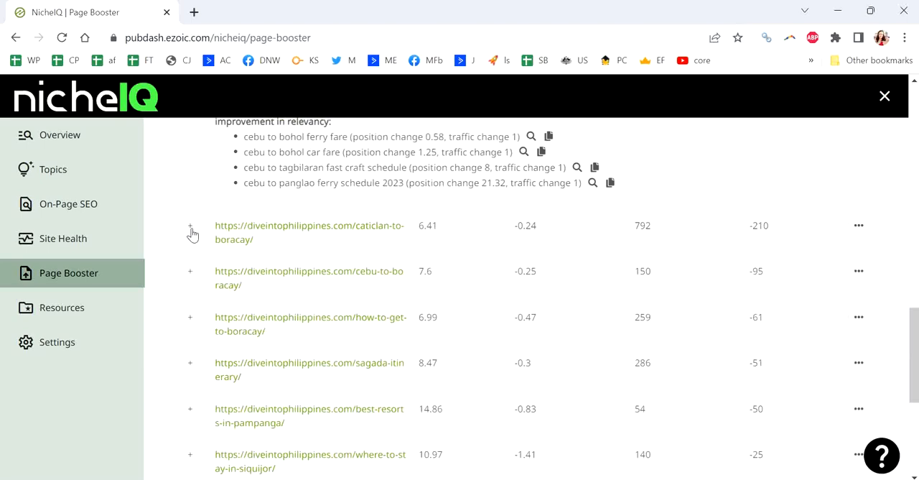
Step: Expand the caticlan-to-boracay URL and highlight caticlan jetty port schedule's -0.06 position change
click(189, 226)
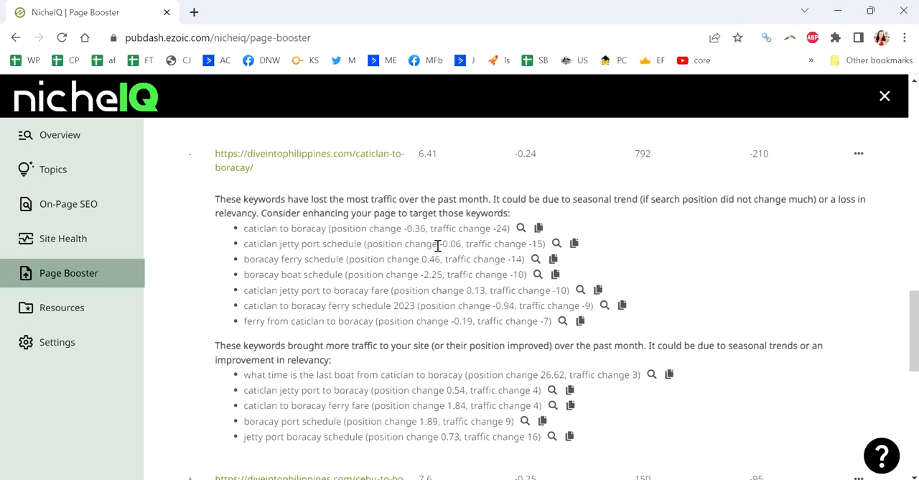
double_click(450, 244)
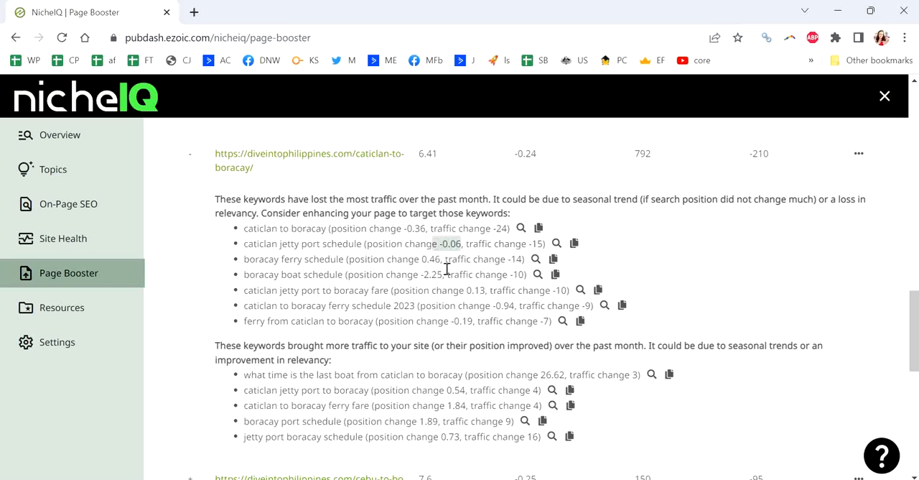